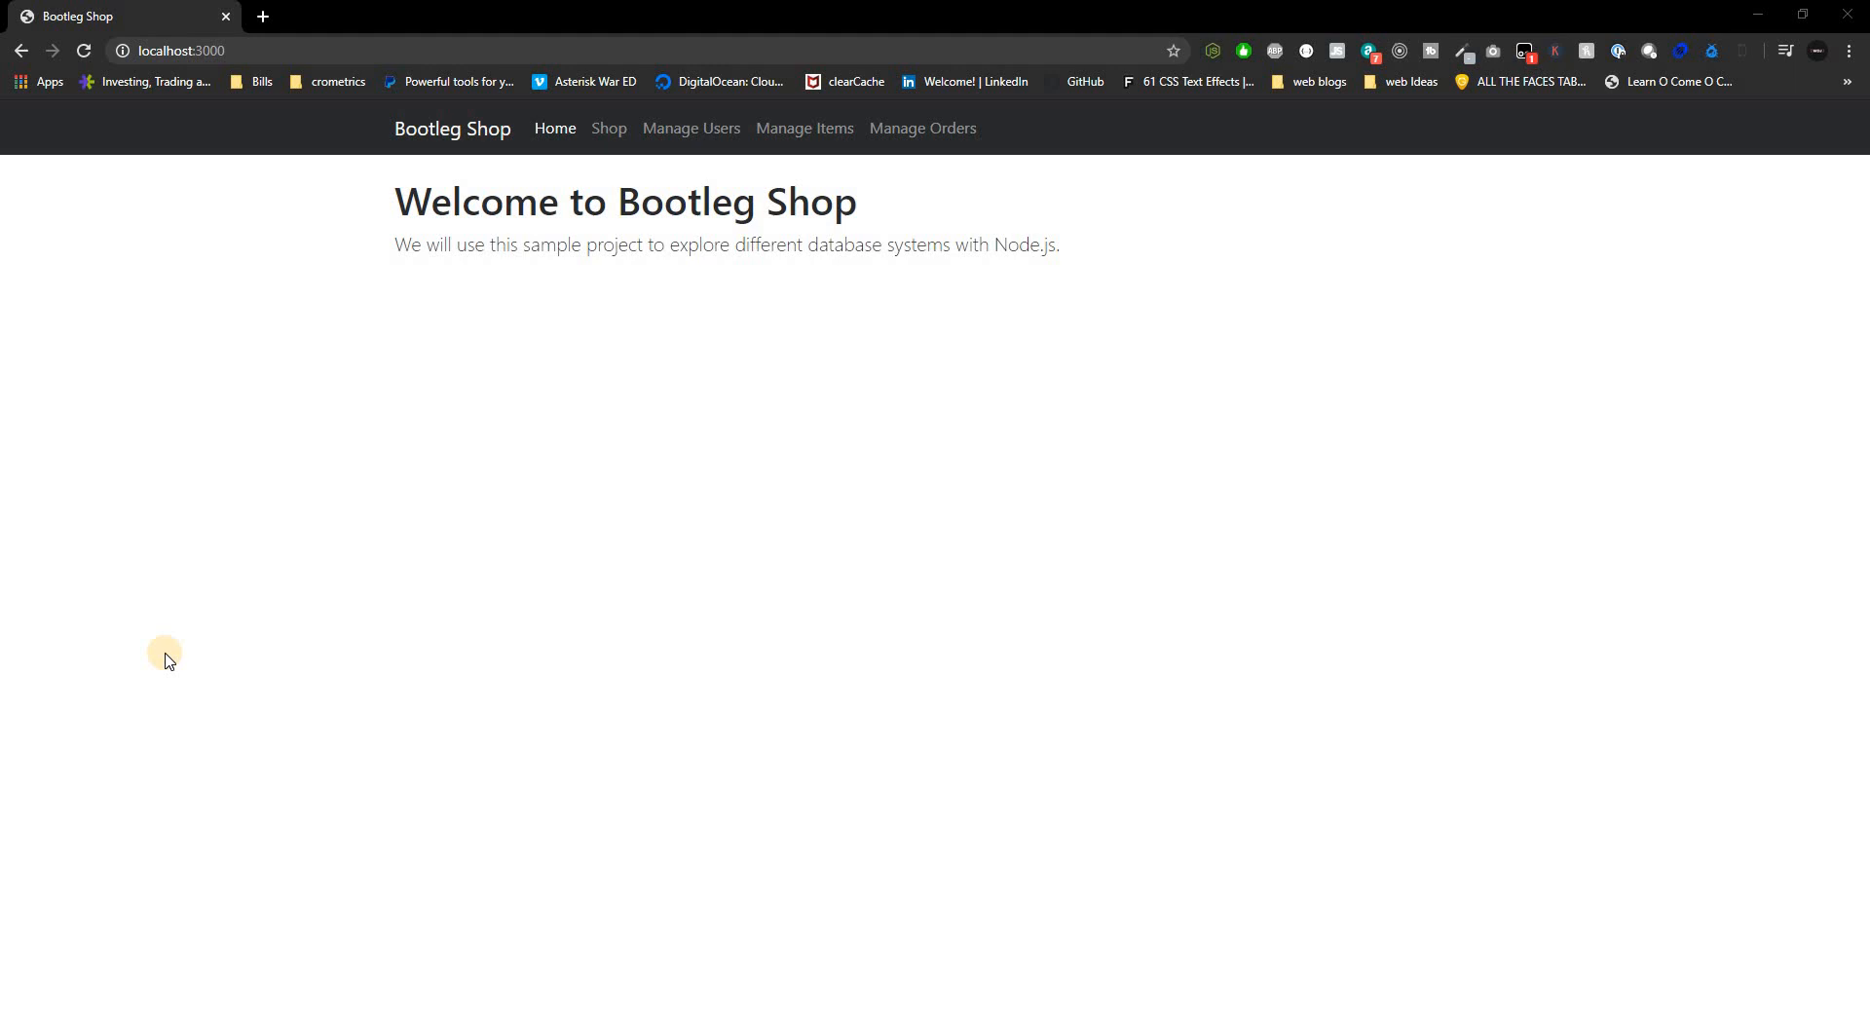
mouse_move(665, 428)
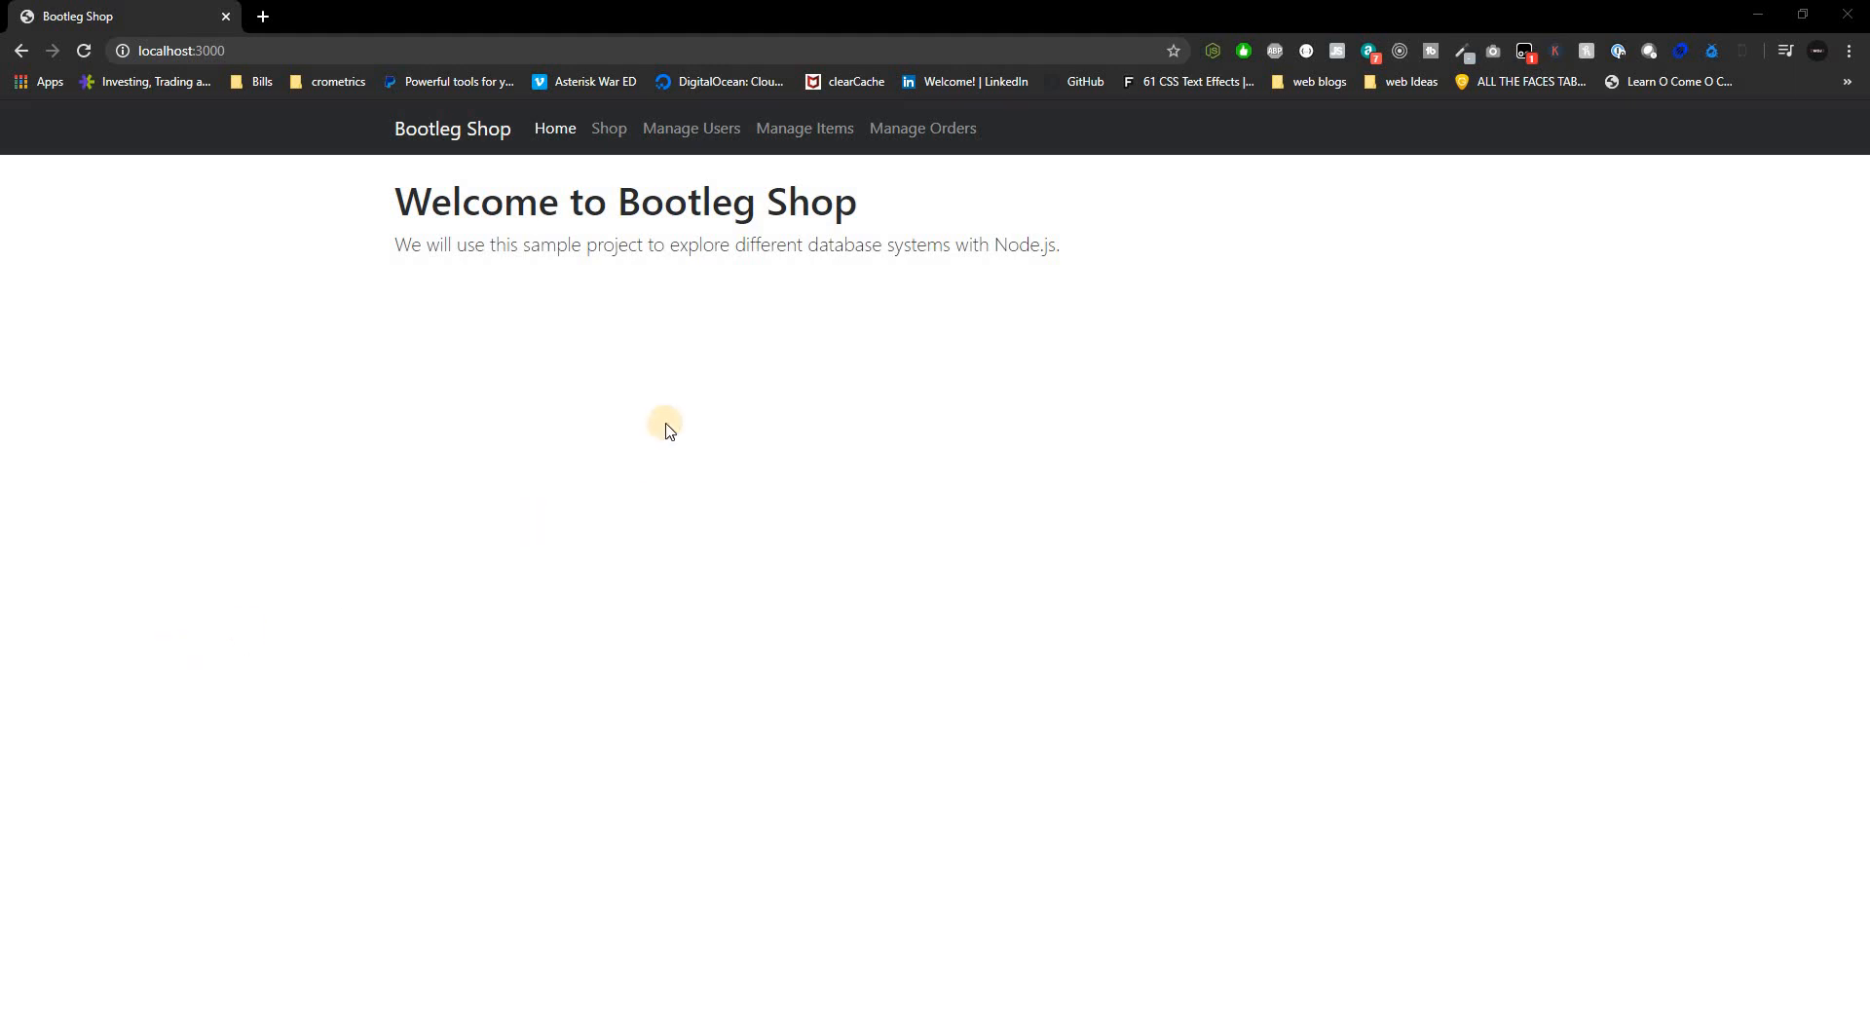
mouse_move(431, 251)
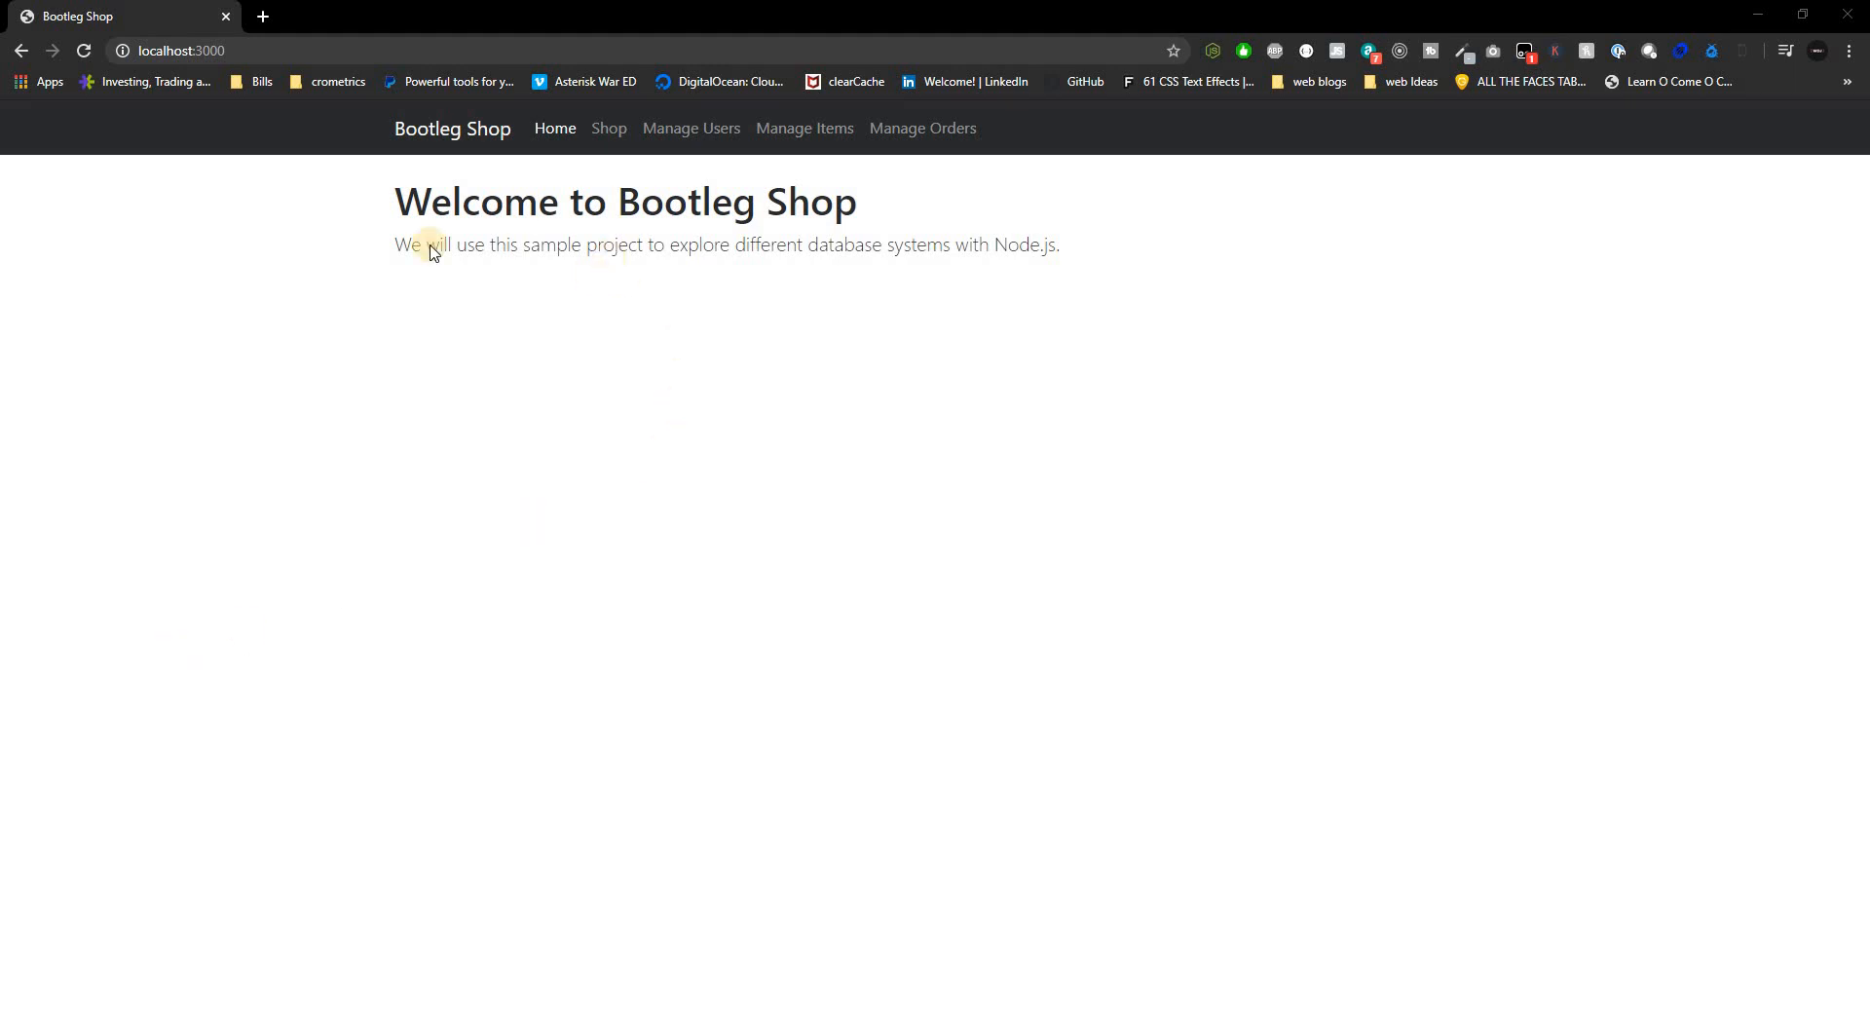
mouse_move(1072, 344)
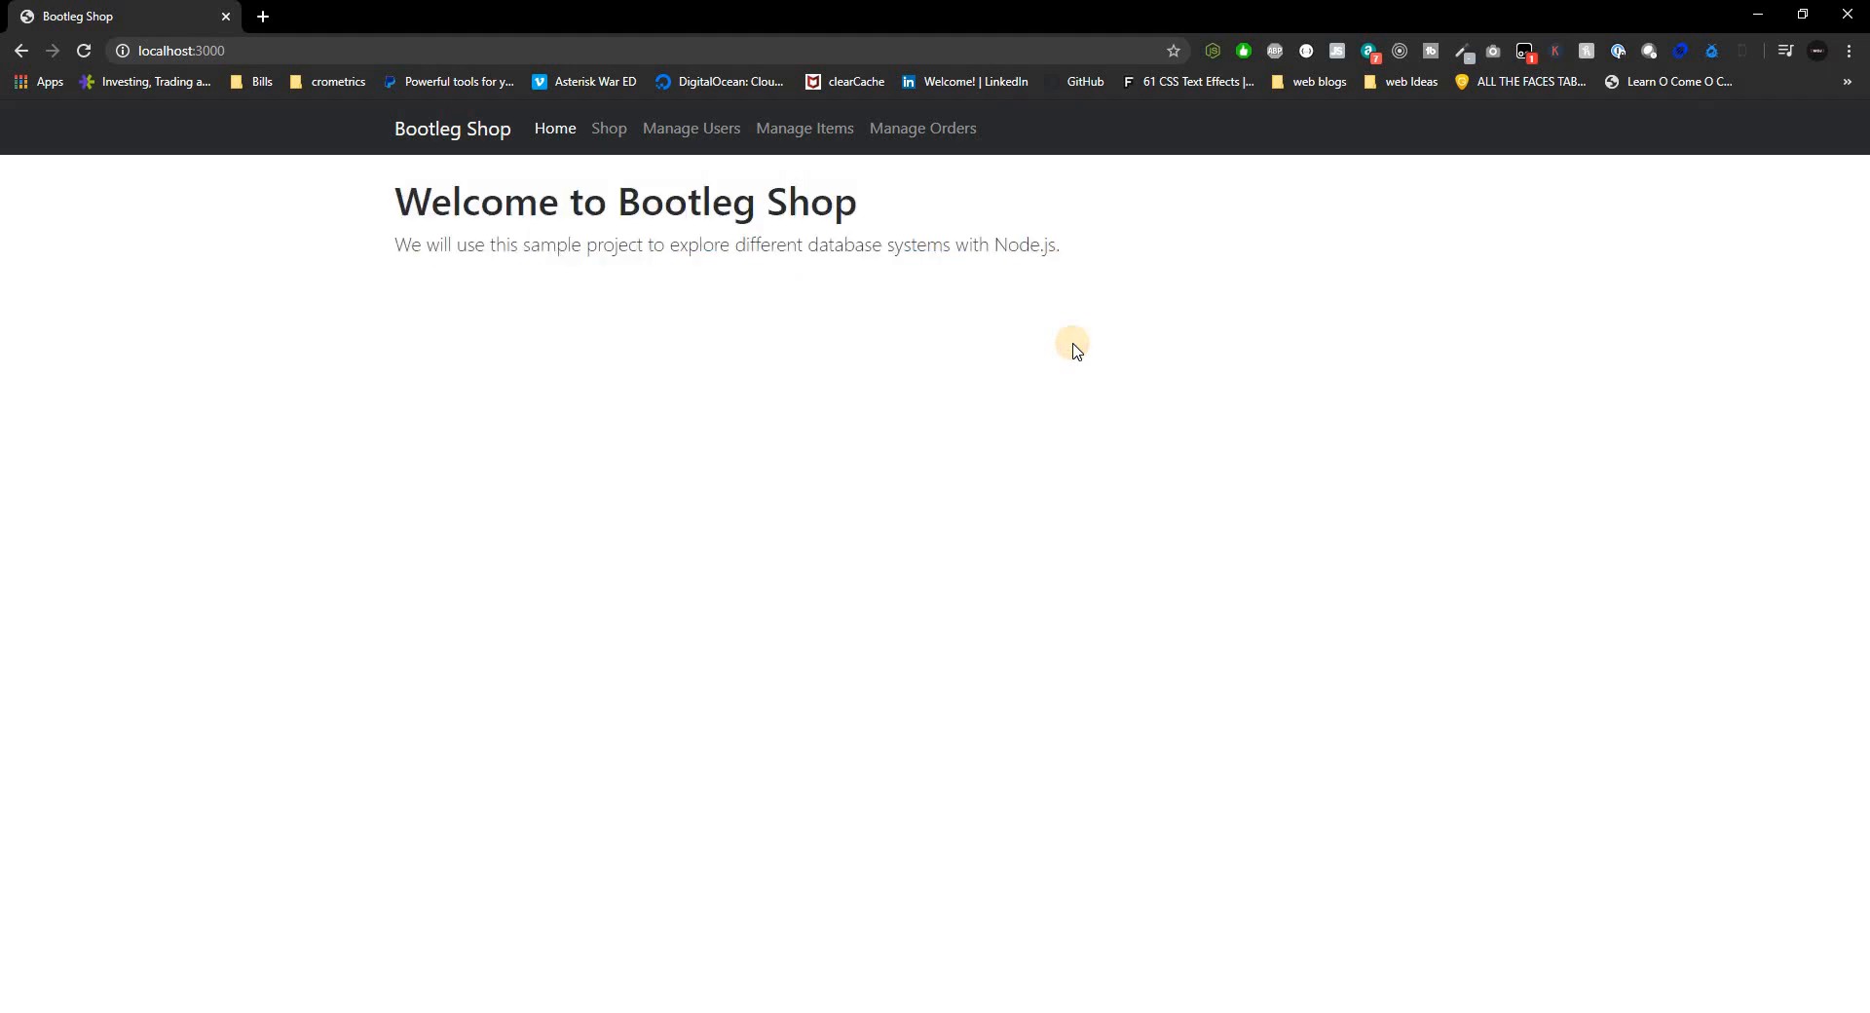
mouse_move(1067, 502)
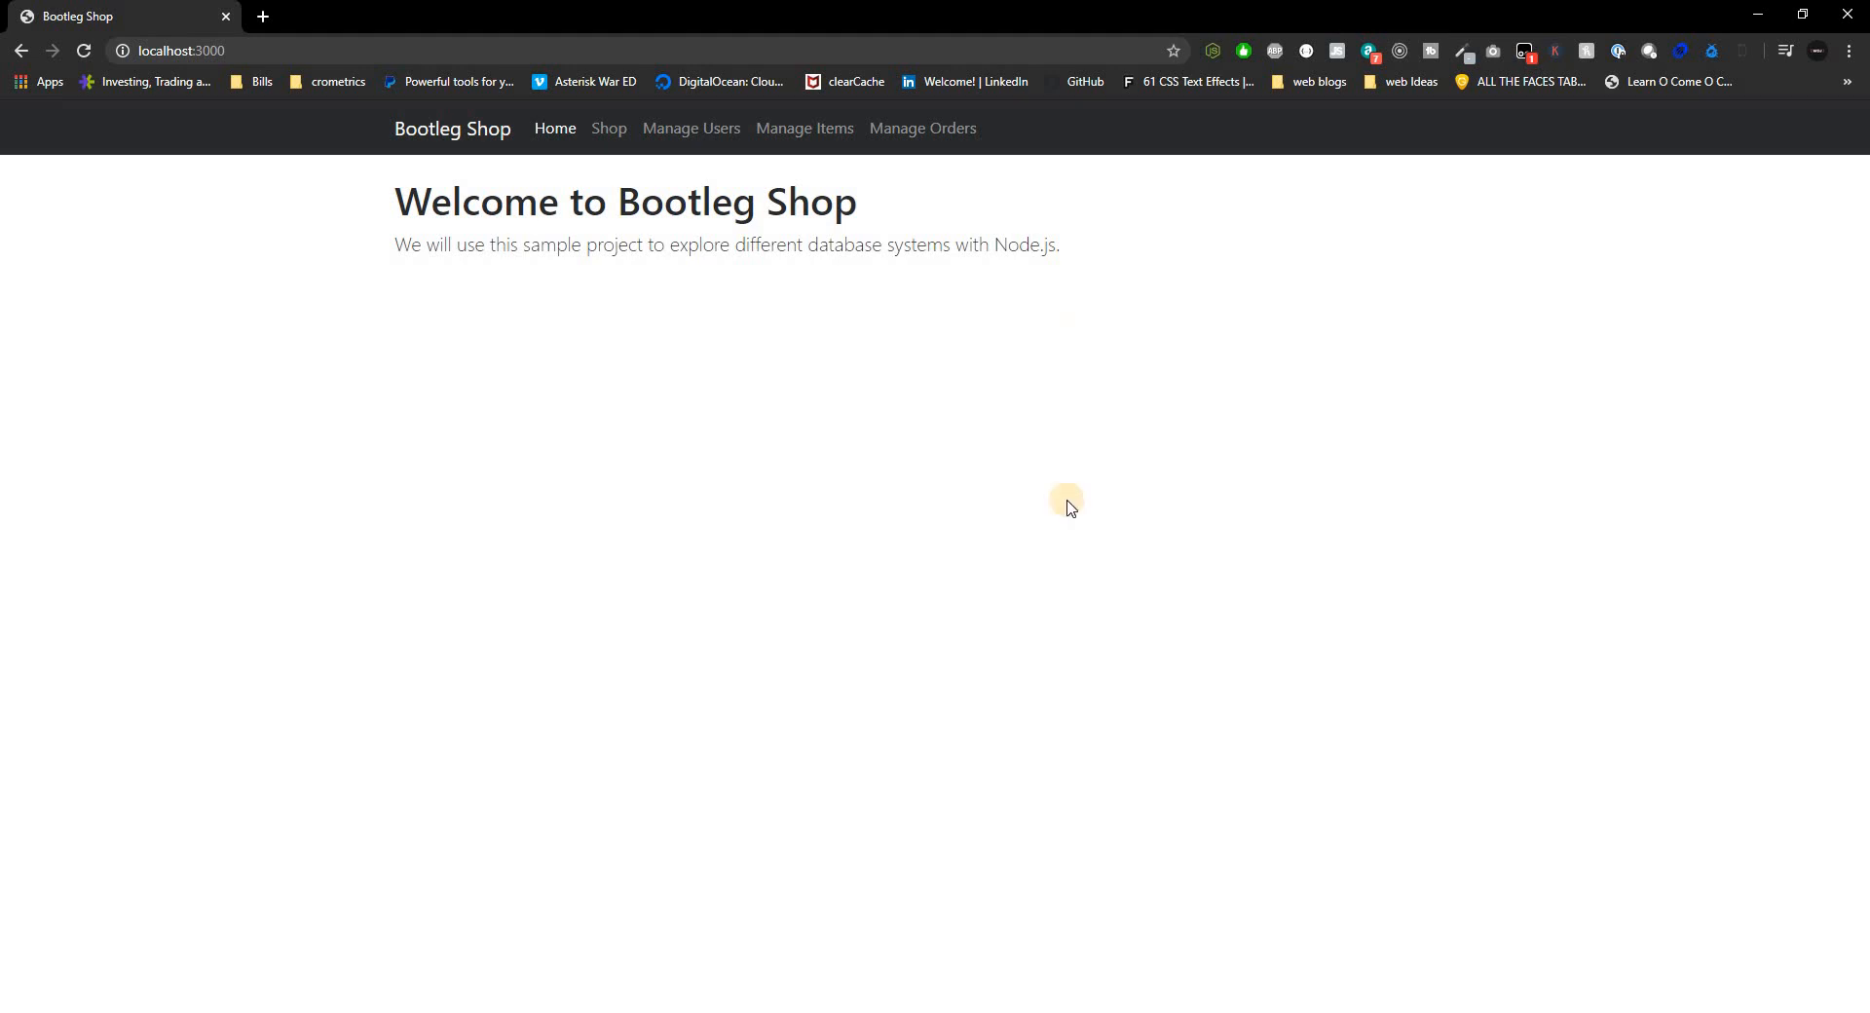
mouse_move(895, 176)
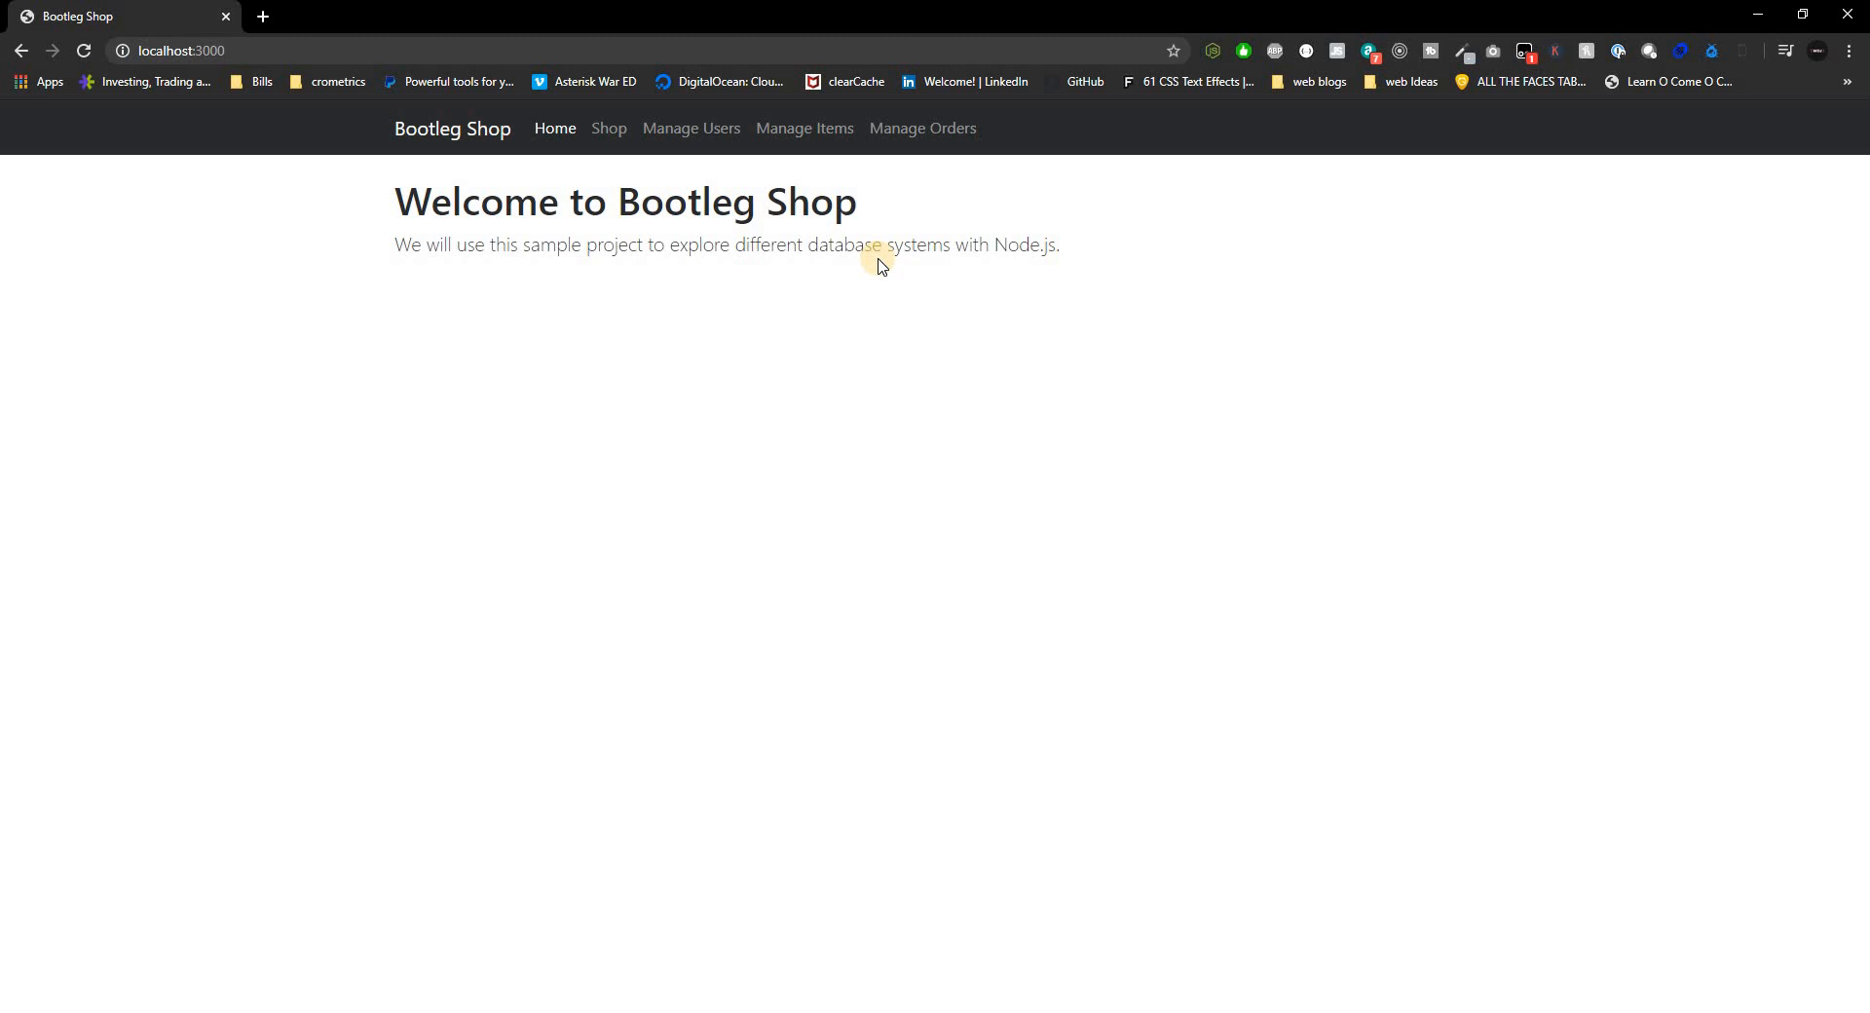
mouse_move(697, 144)
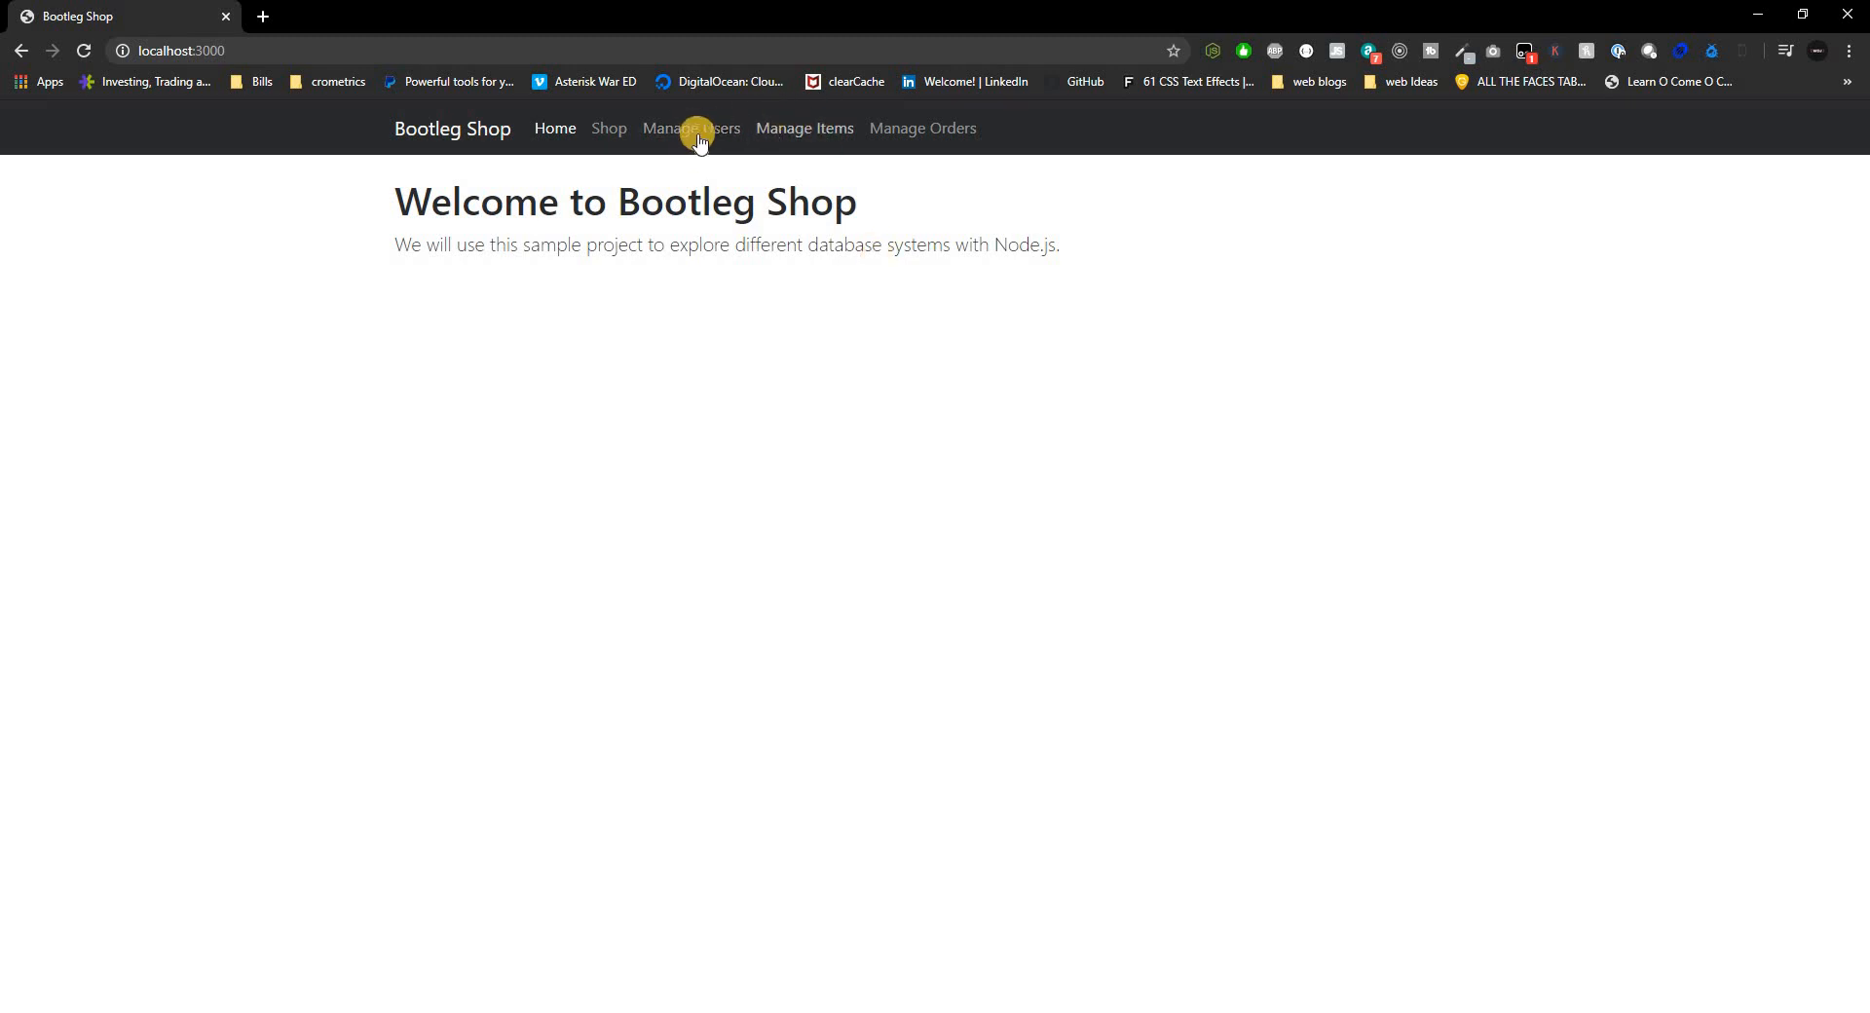
mouse_move(690, 129)
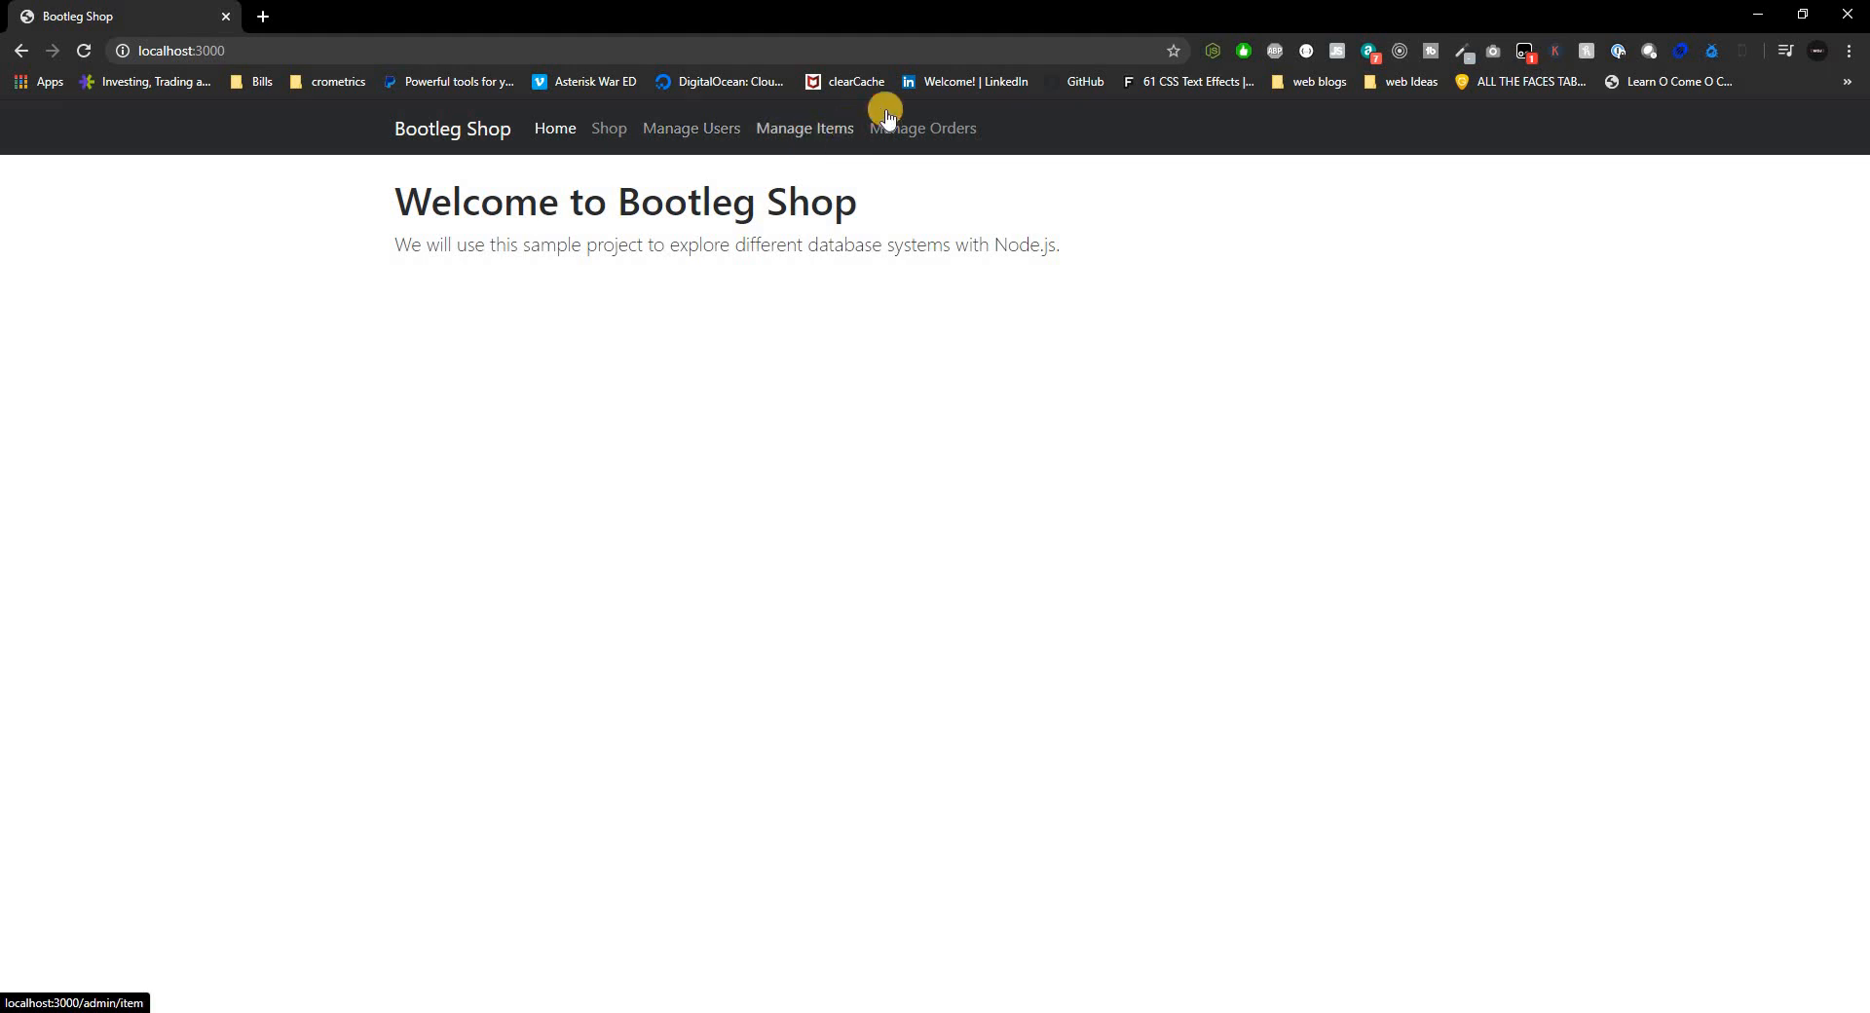
- Browse Manage Items and the empty All Orders list, ending on the empty Shop page
click(805, 128)
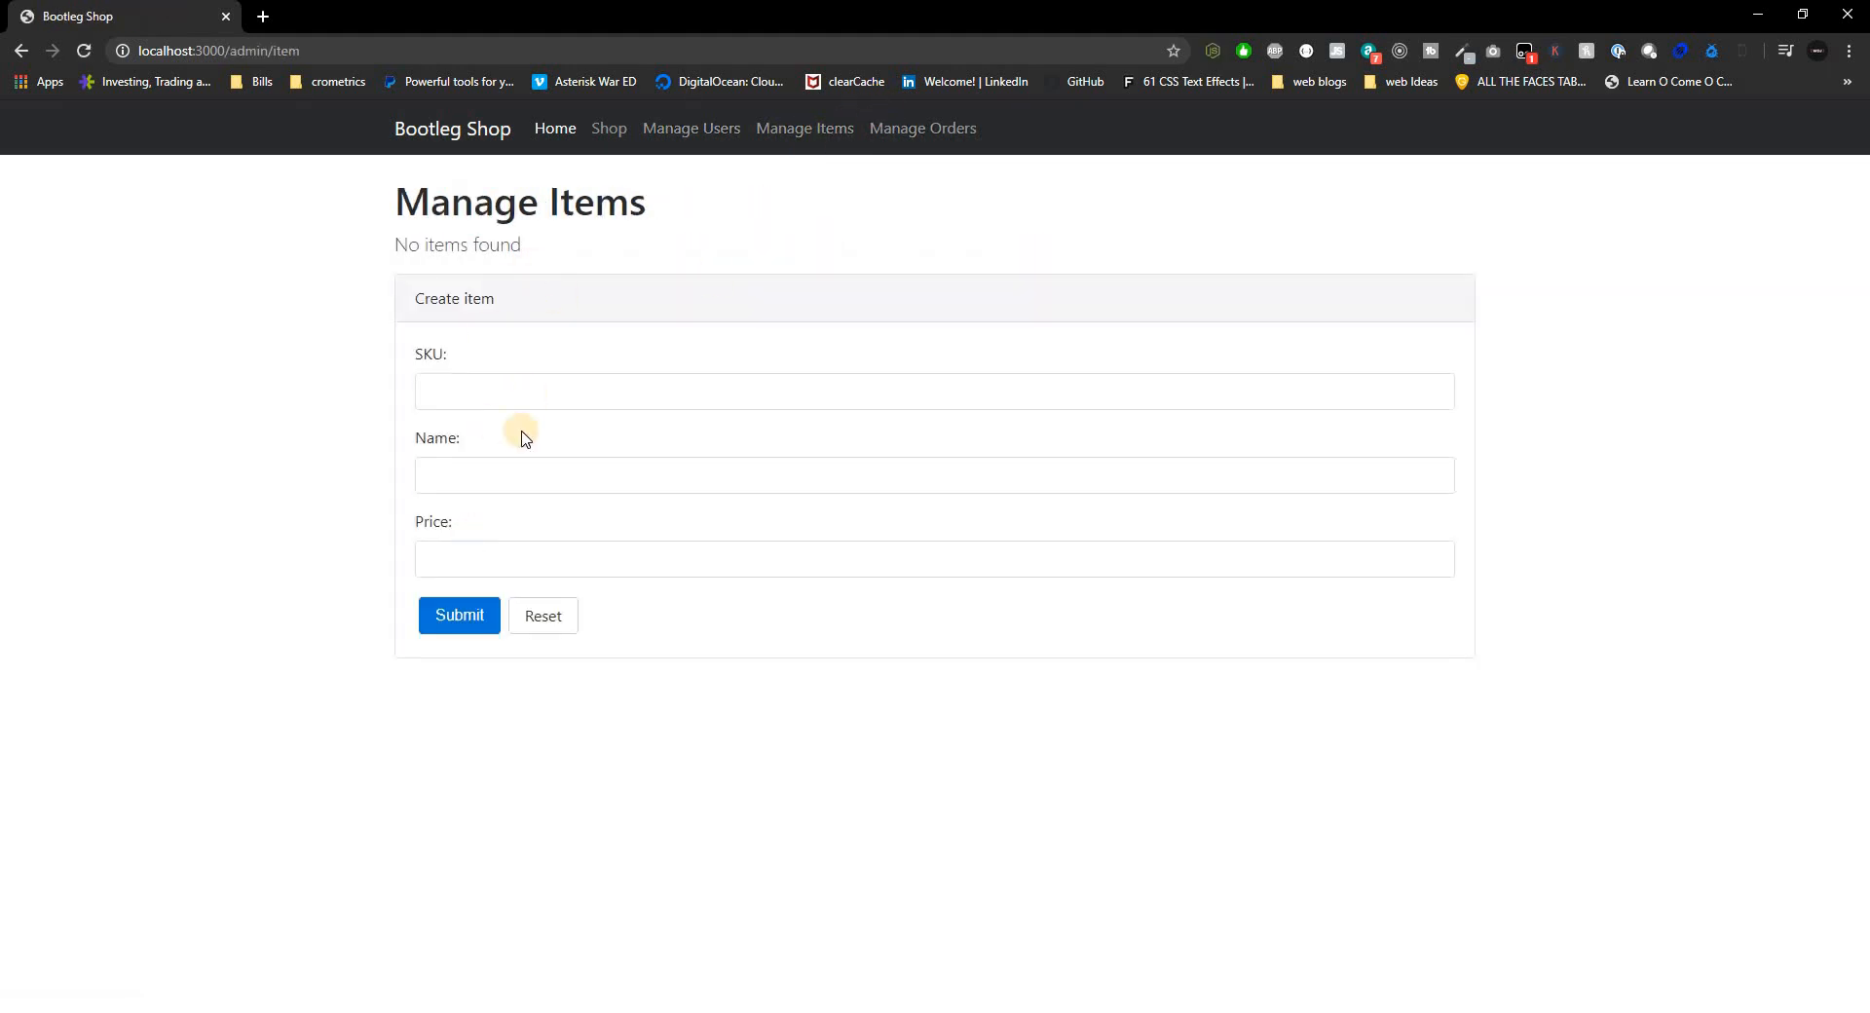
mouse_move(1123, 164)
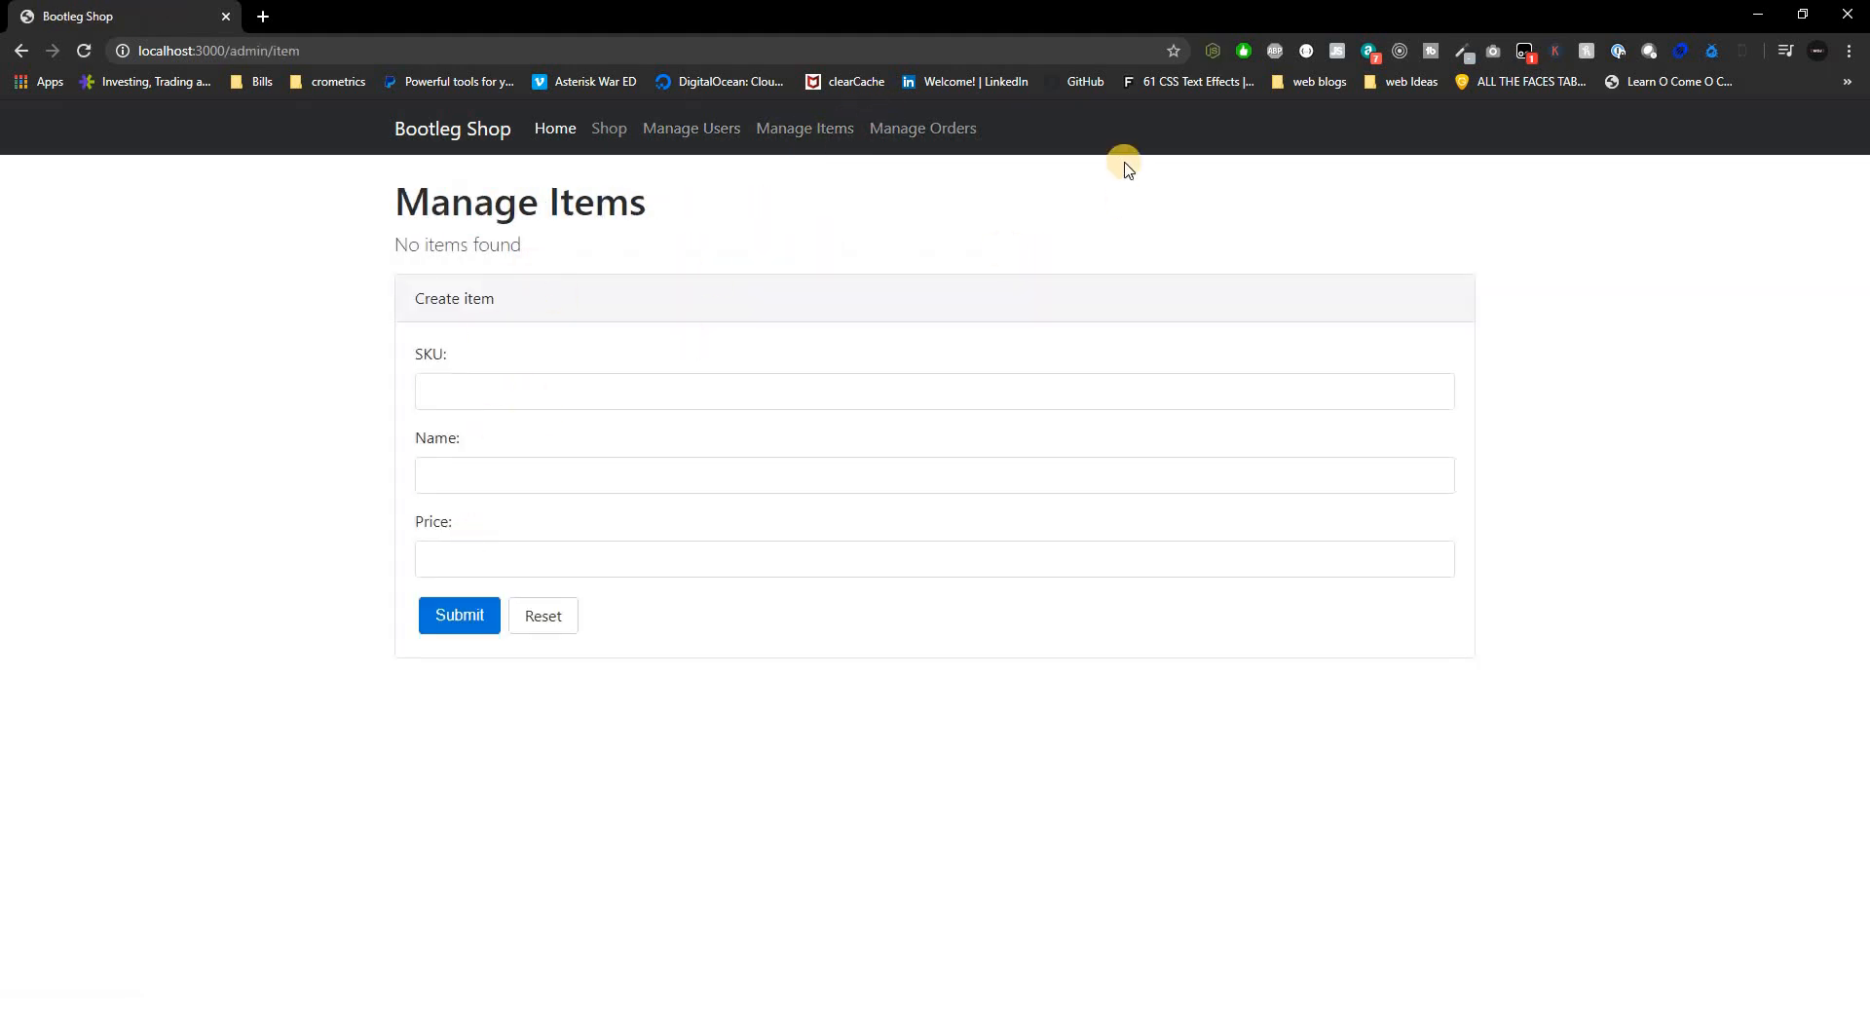
click(922, 128)
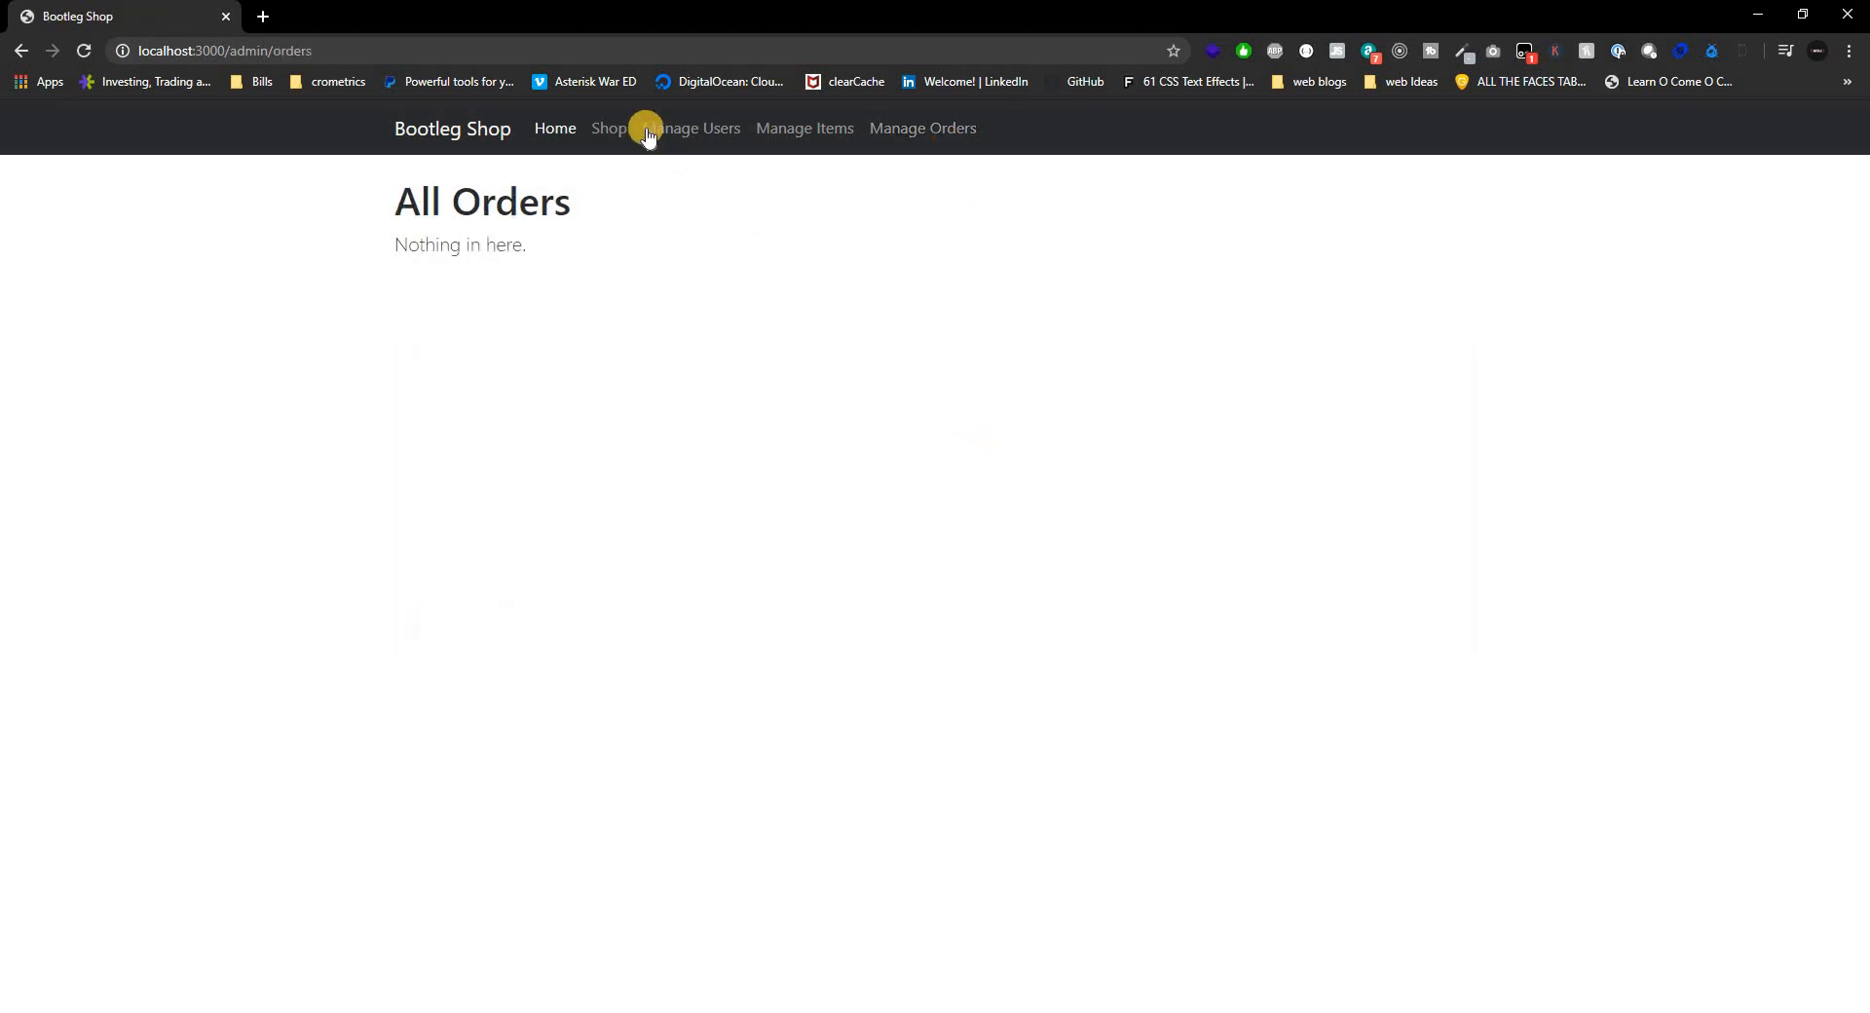
click(607, 128)
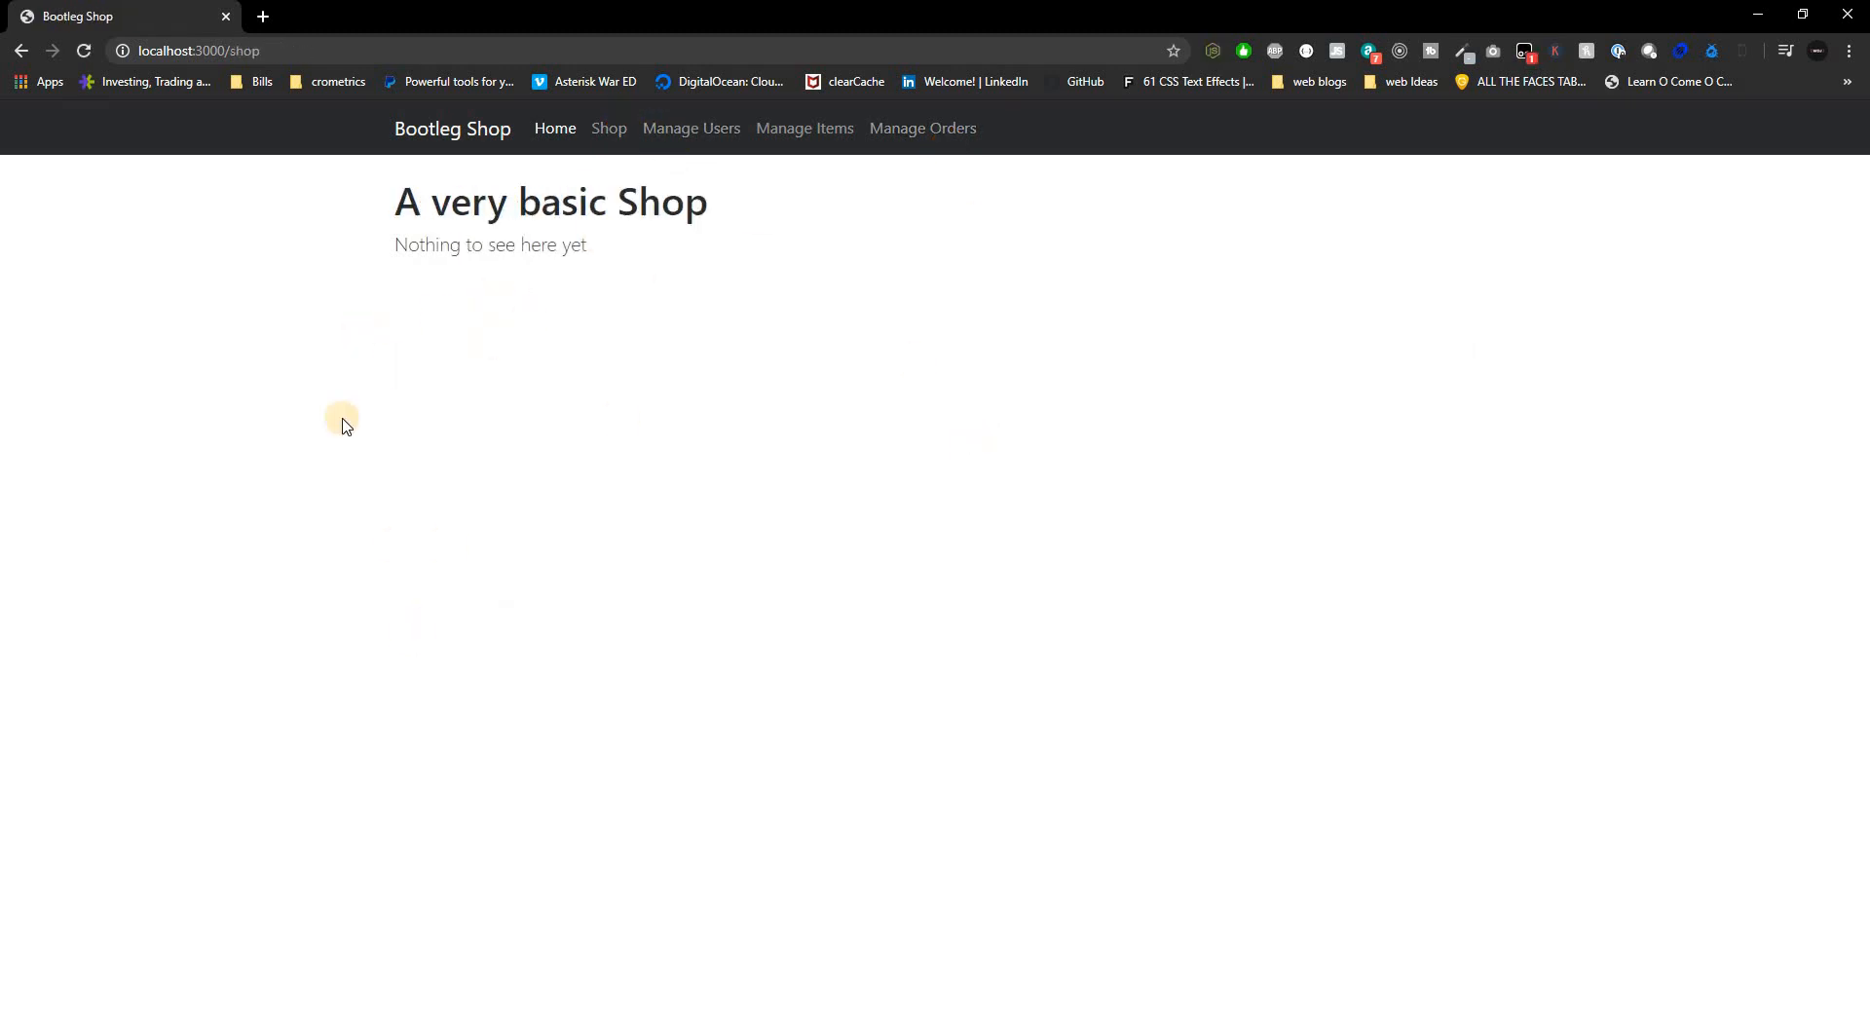
mouse_move(559, 370)
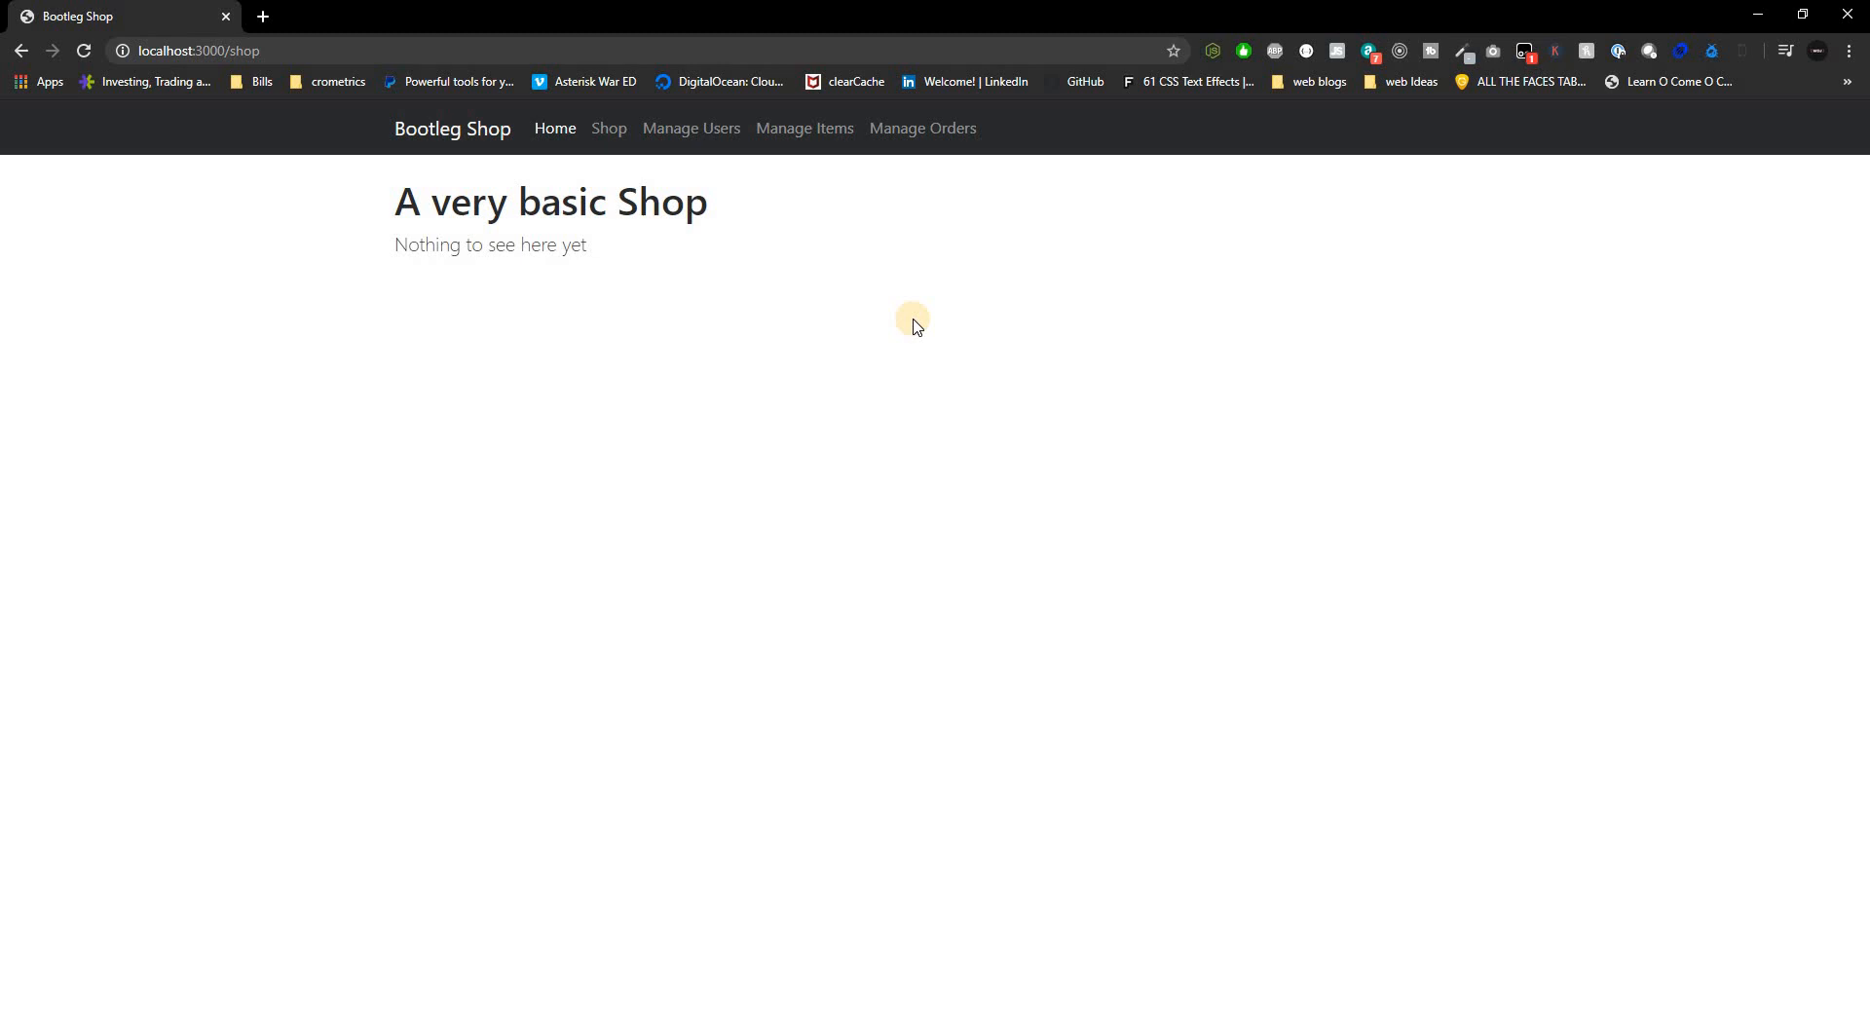
- Return to the All Orders page, which still lists no orders
click(922, 128)
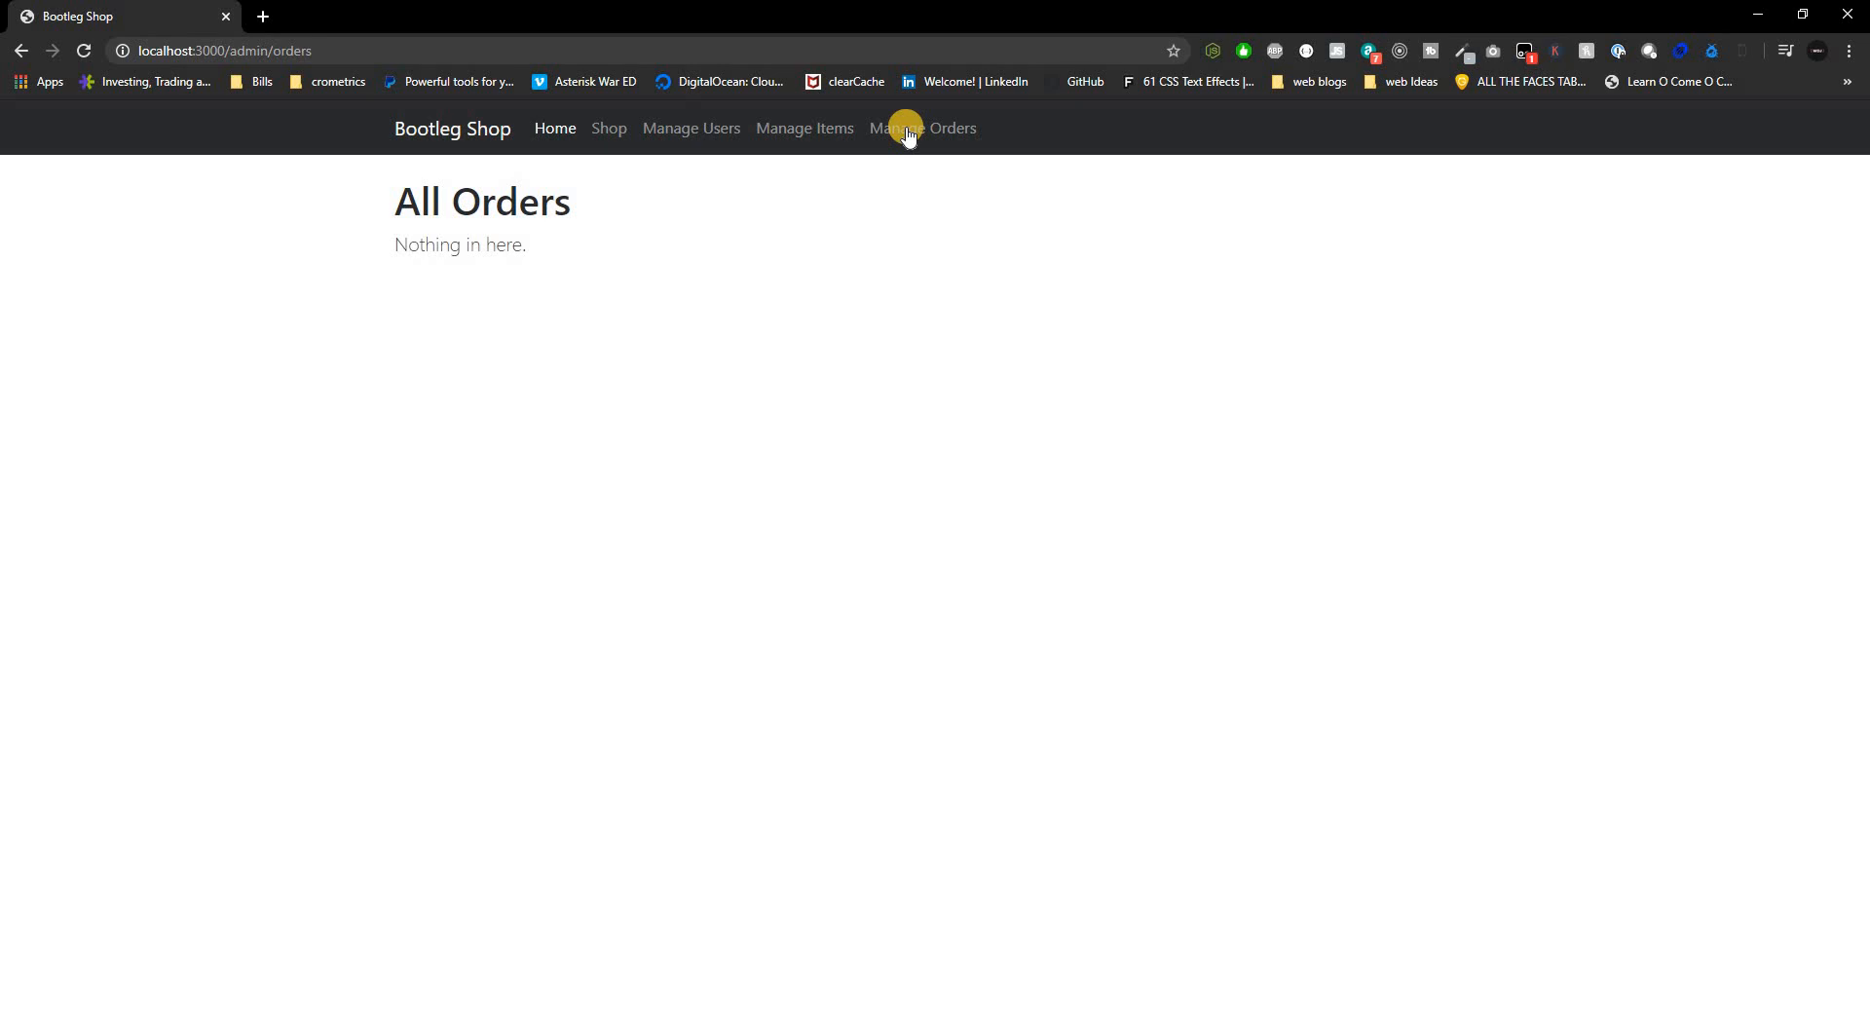
mouse_move(736, 155)
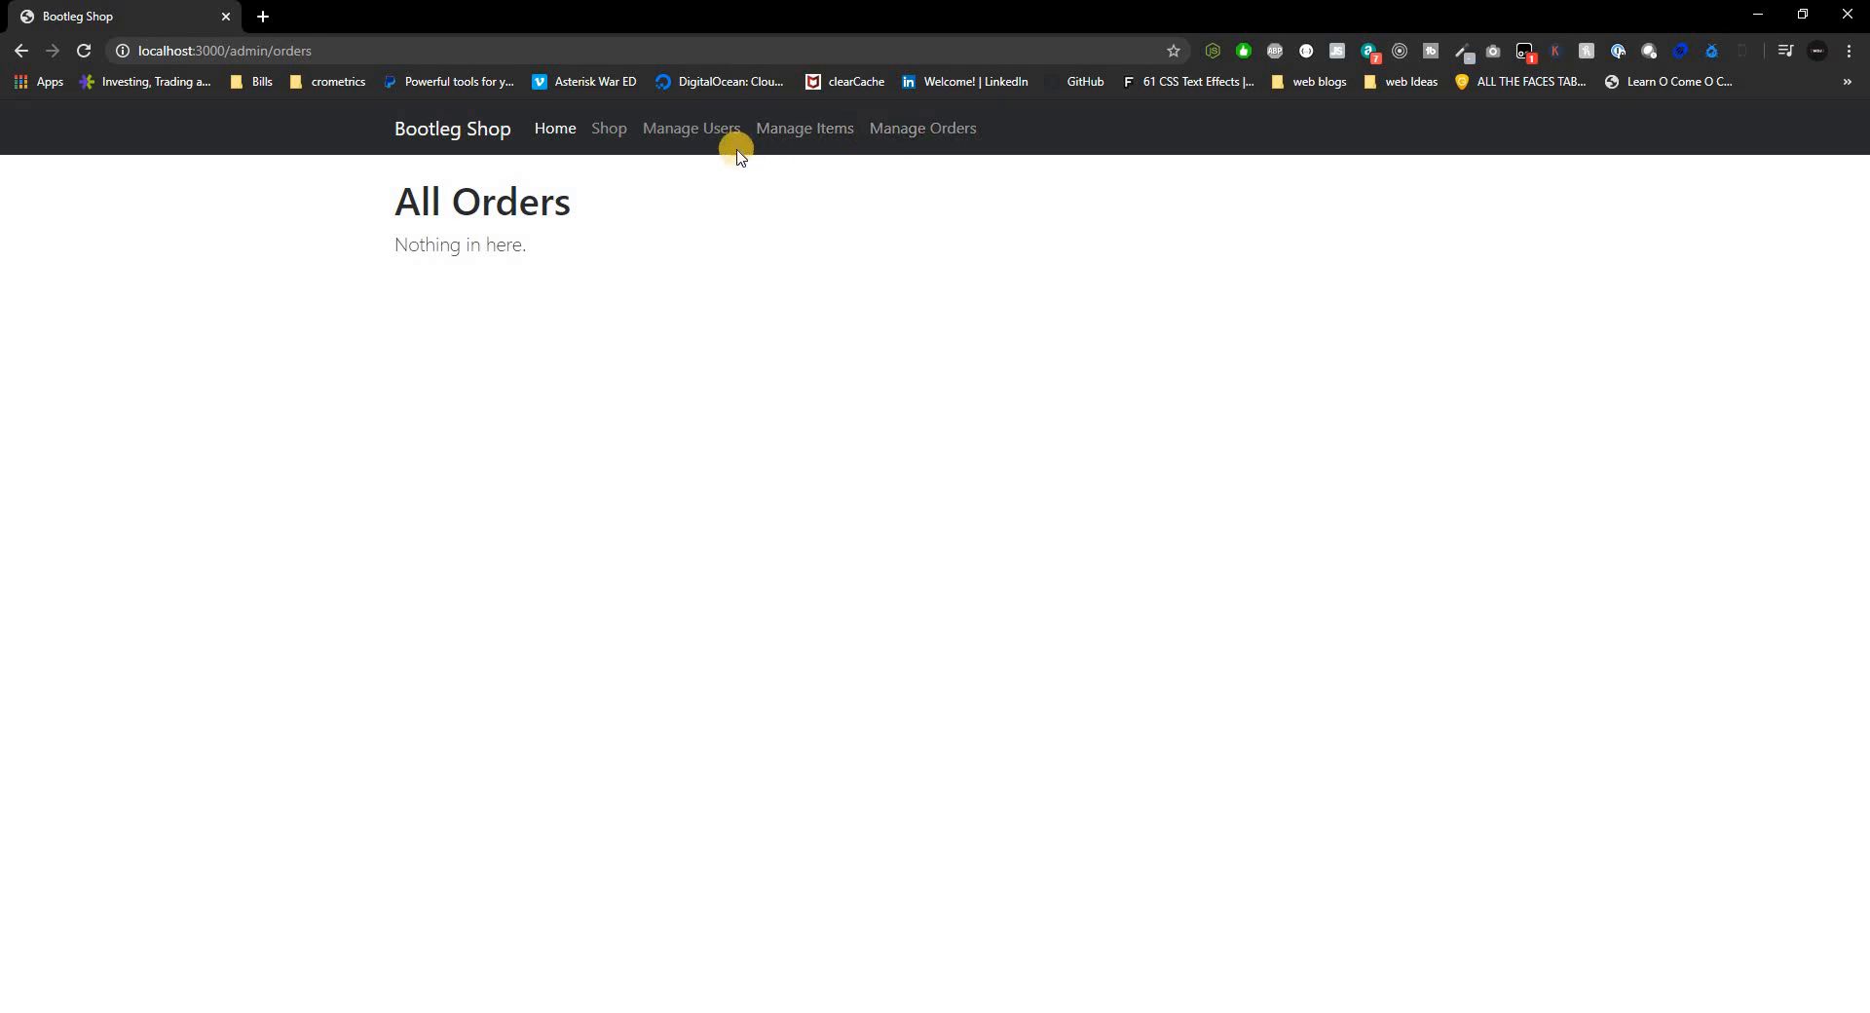